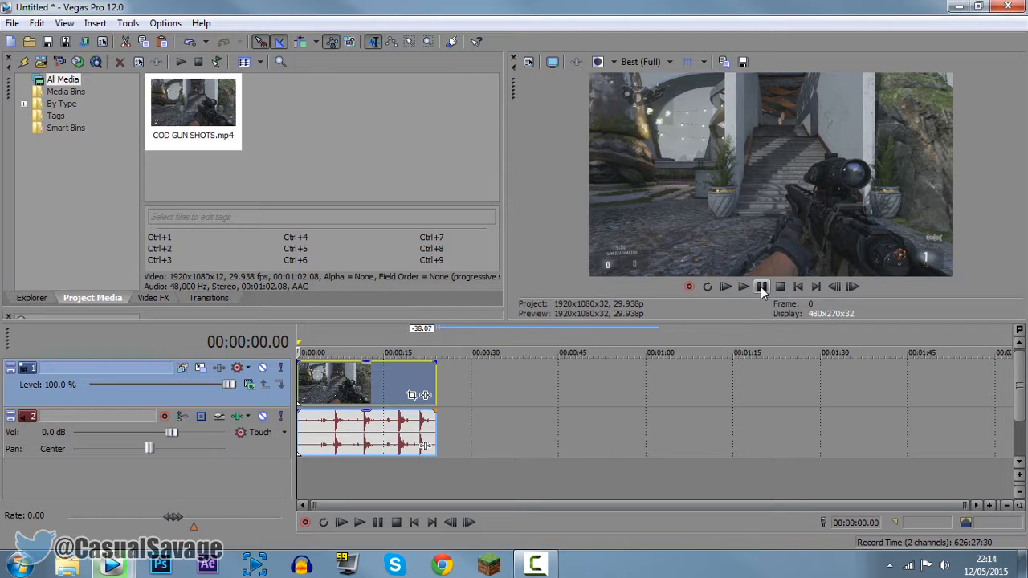
# Play the gun-shots clip from its start and pause near the gunshot
pyautogui.click(742, 285)
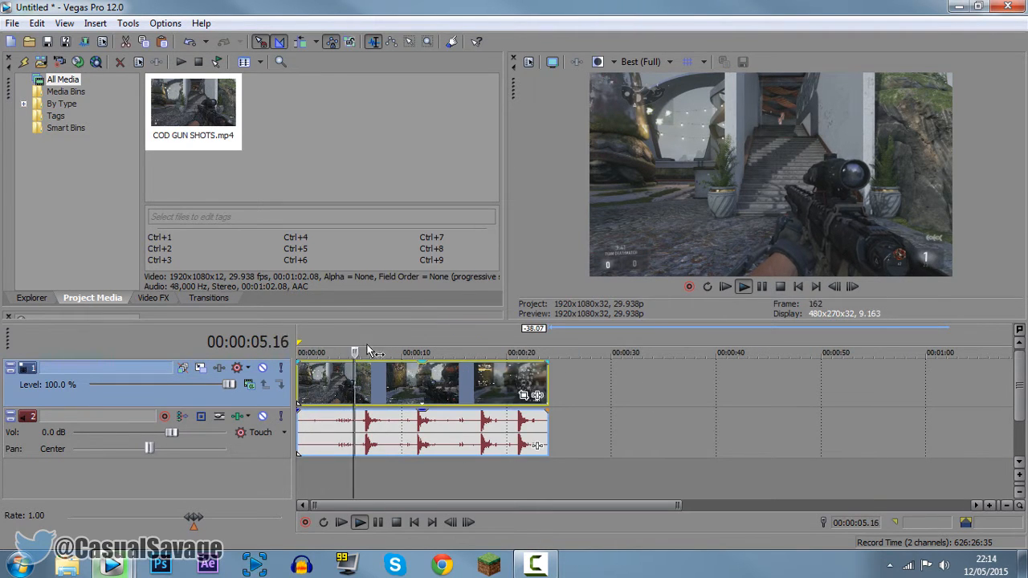
pyautogui.click(761, 286)
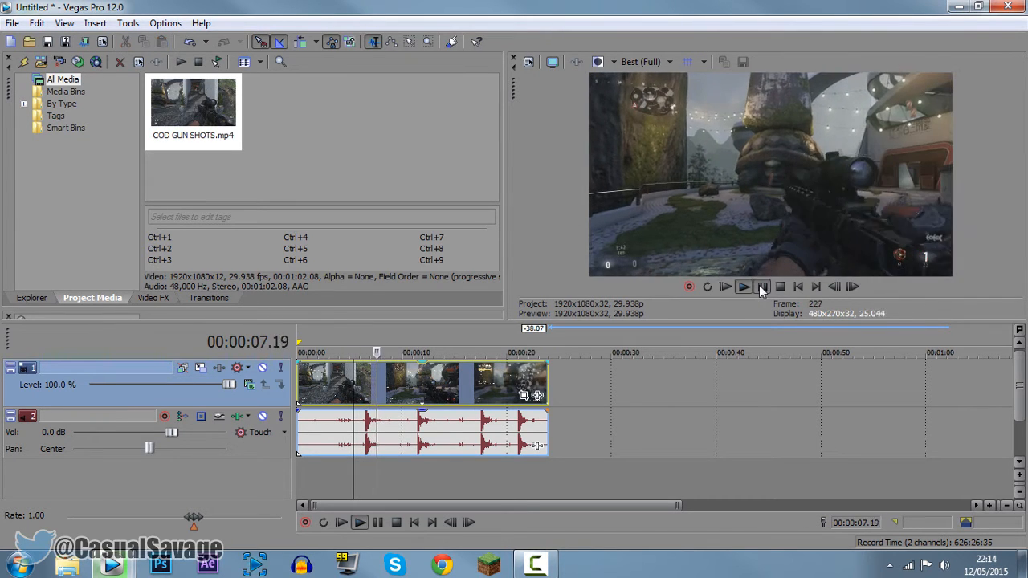
pyautogui.click(744, 286)
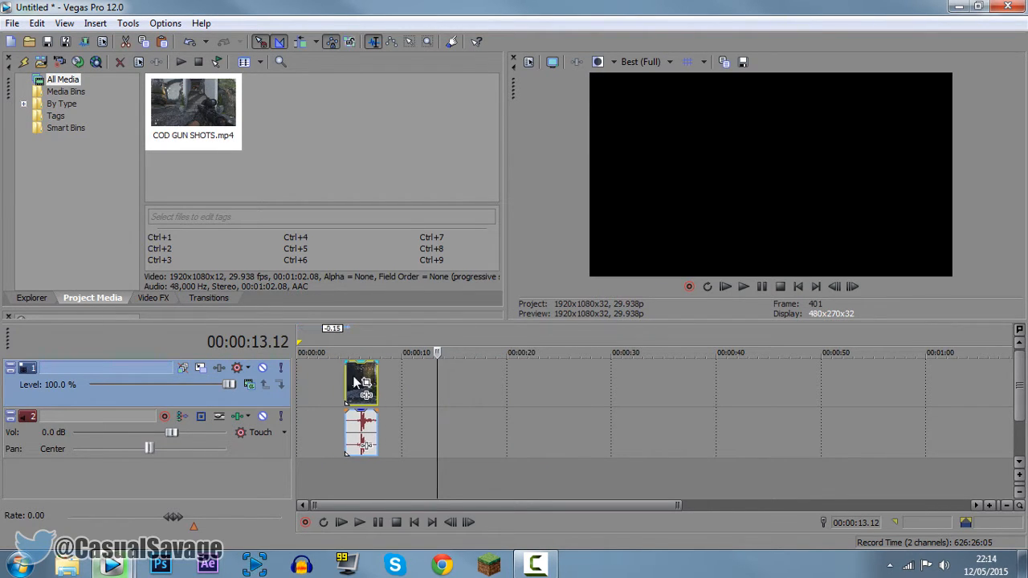
pyautogui.click(761, 286)
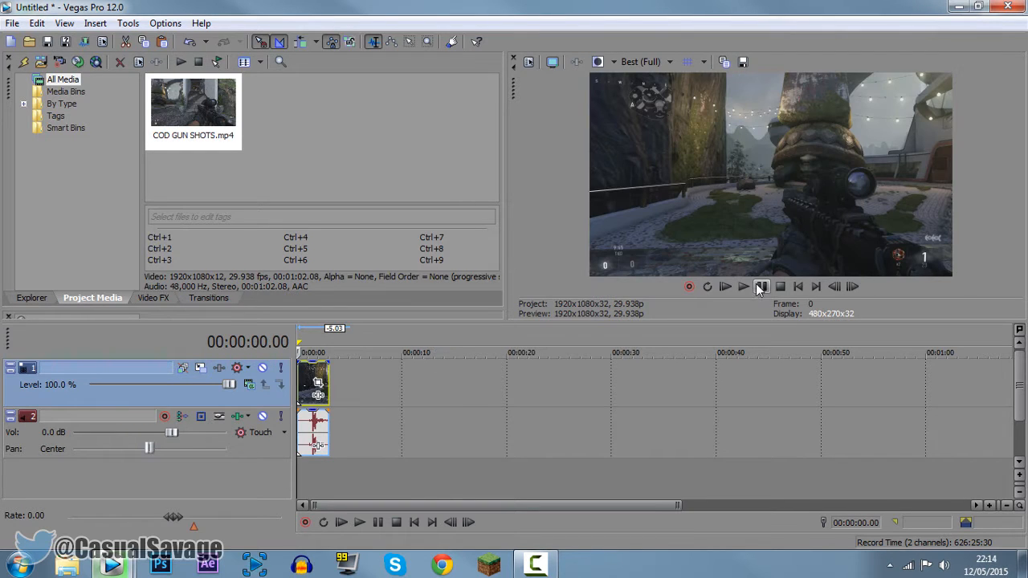
pyautogui.click(742, 285)
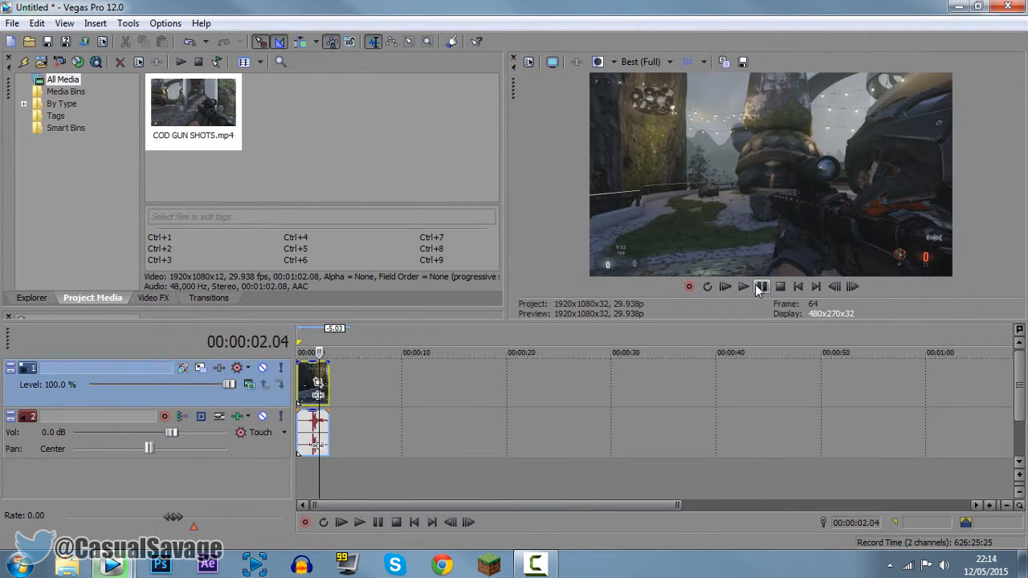
pyautogui.click(744, 286)
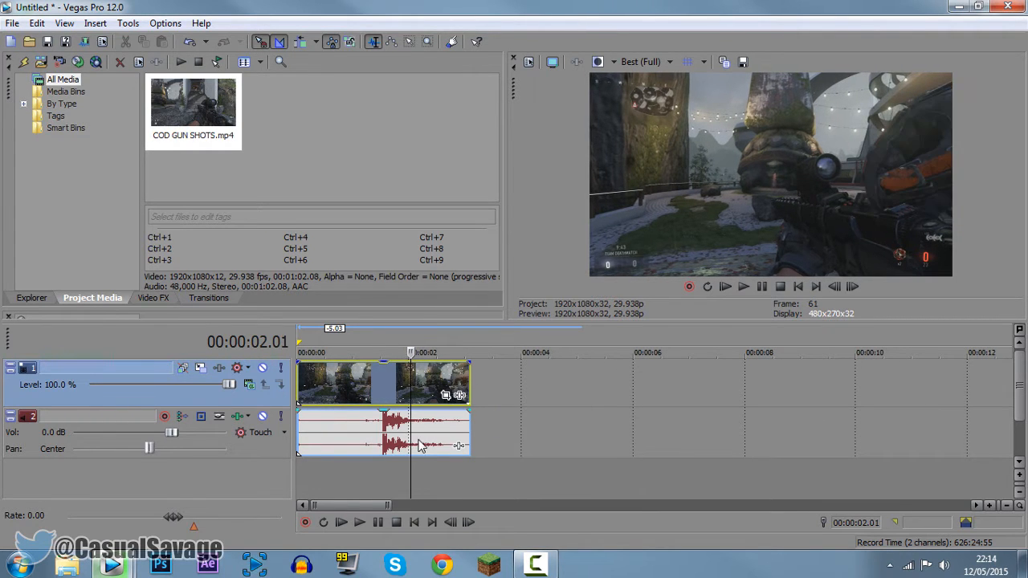
# Step back two frames and forward one to land on frame 00:00:01.28
pyautogui.click(834, 286)
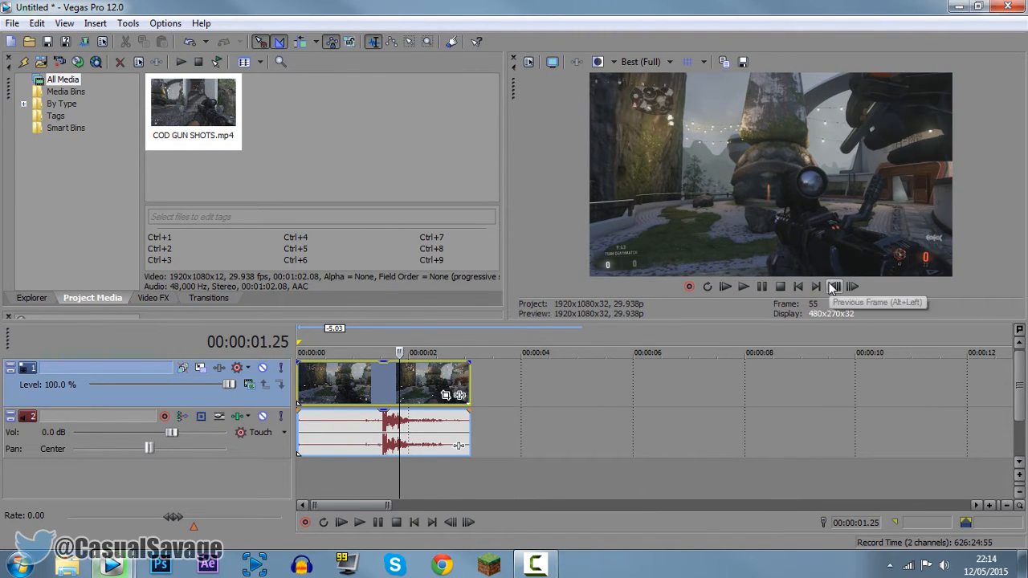
pyautogui.click(834, 286)
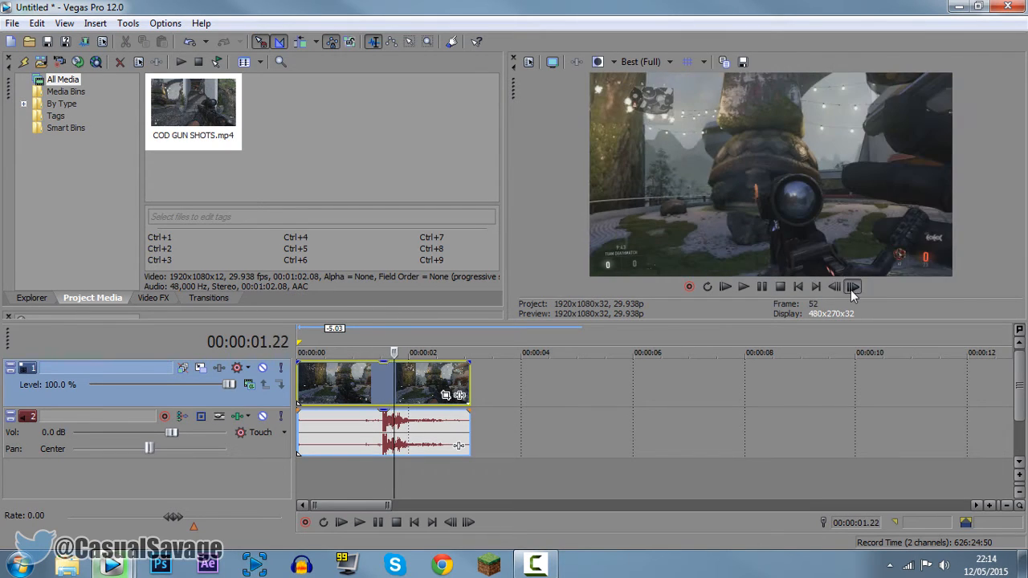
pyautogui.click(851, 286)
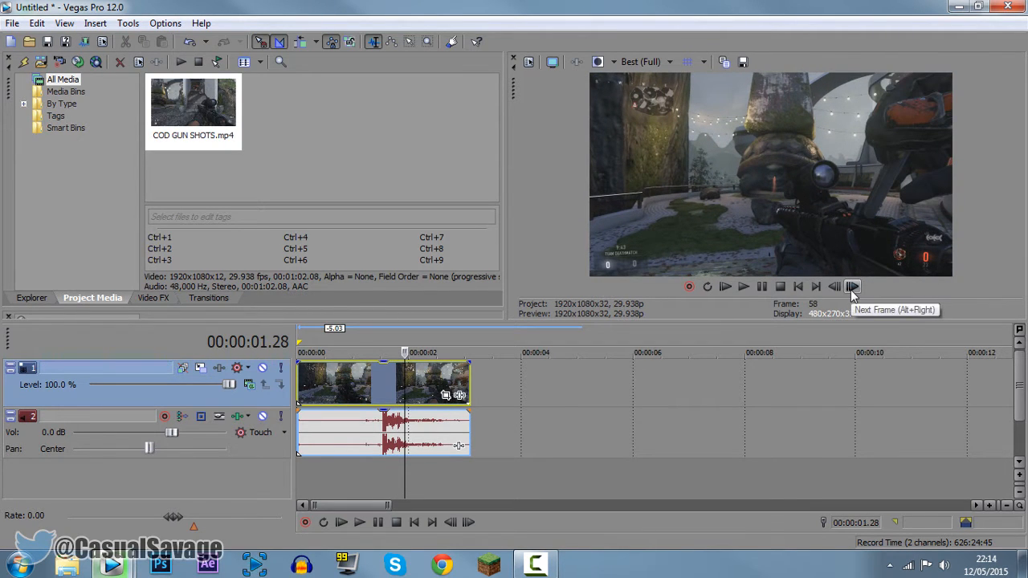
pyautogui.moveTo(961, 253)
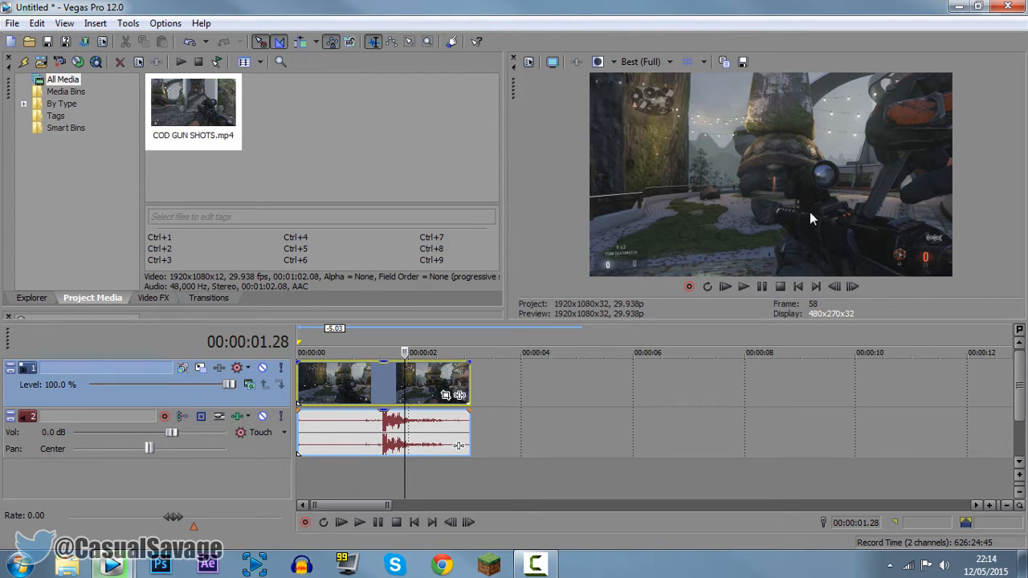
pyautogui.moveTo(1000, 257)
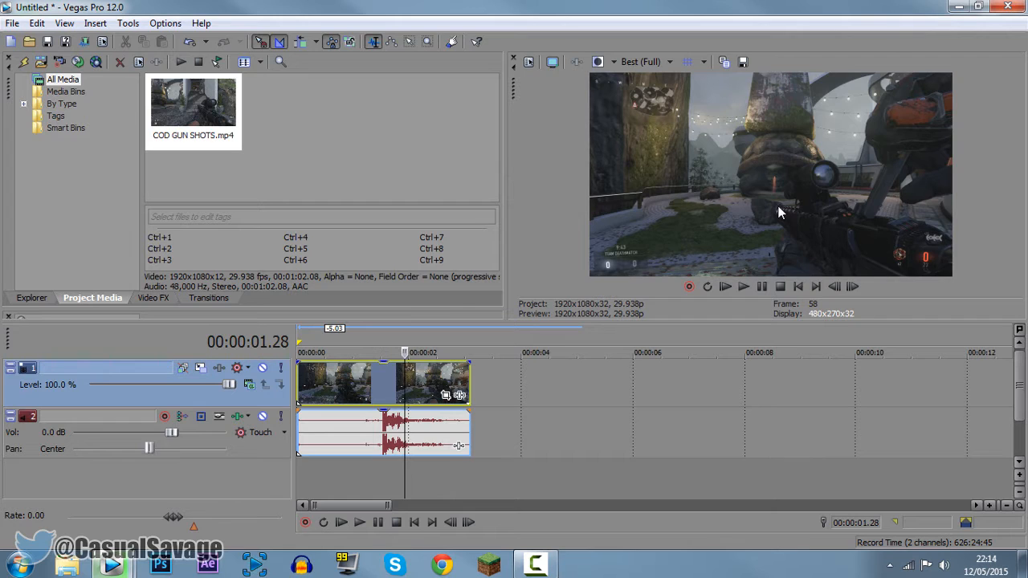
pyautogui.moveTo(499, 392)
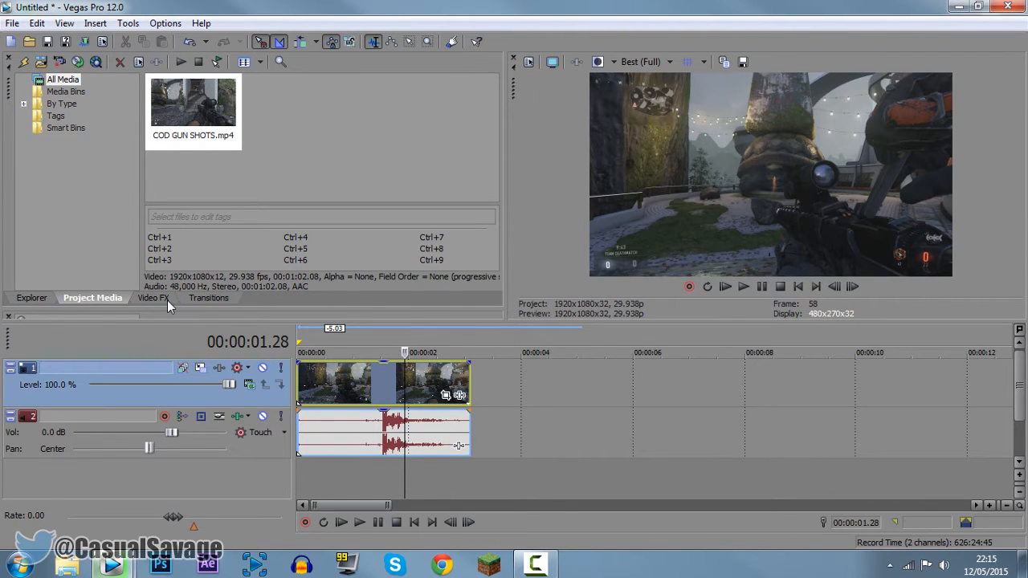
# Filter Video FX by 'lens' and show the Sony Lens Flare presets
pyautogui.click(154, 297)
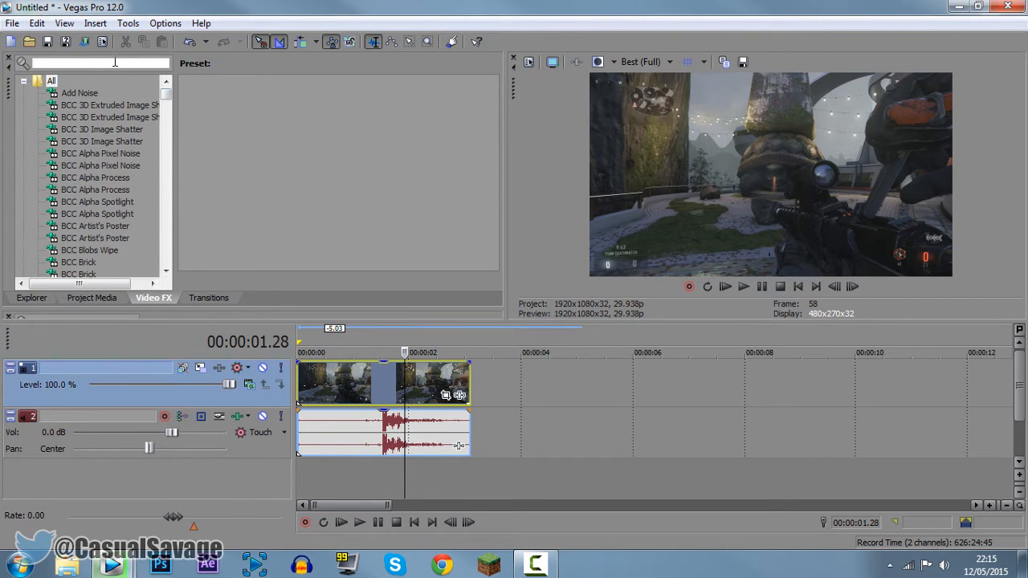
pyautogui.write('lens')
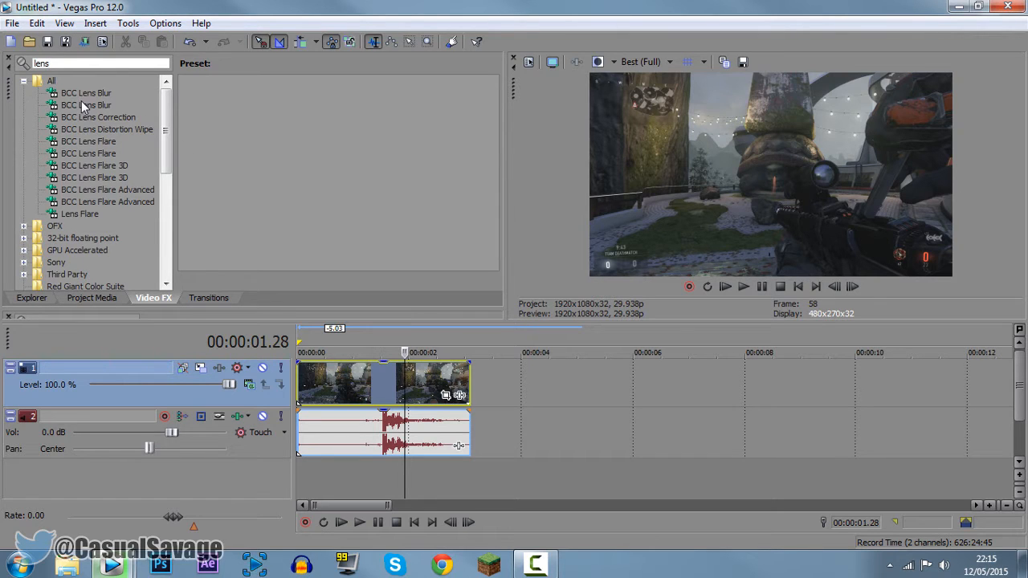
pyautogui.moveTo(110, 202)
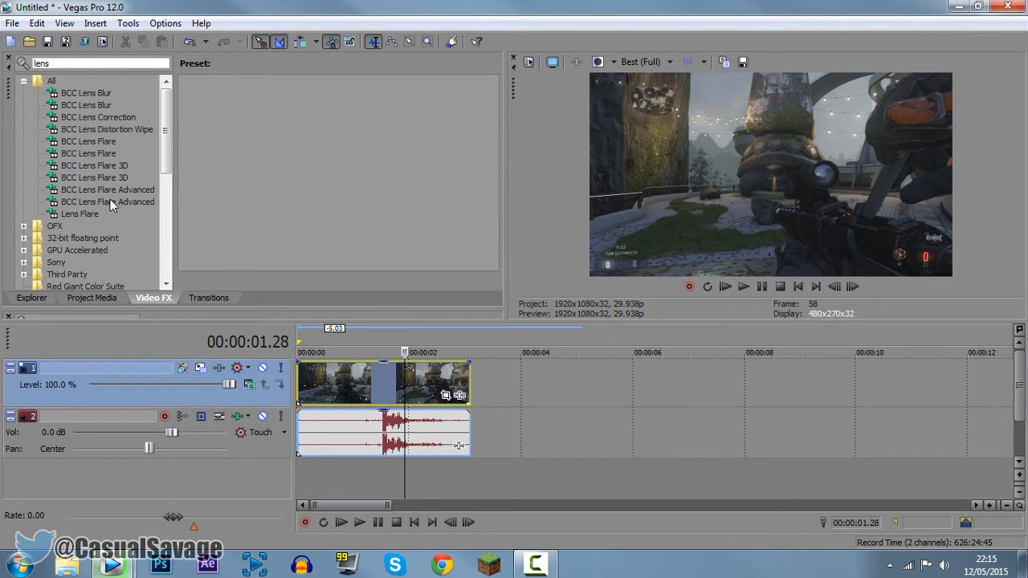
pyautogui.click(79, 214)
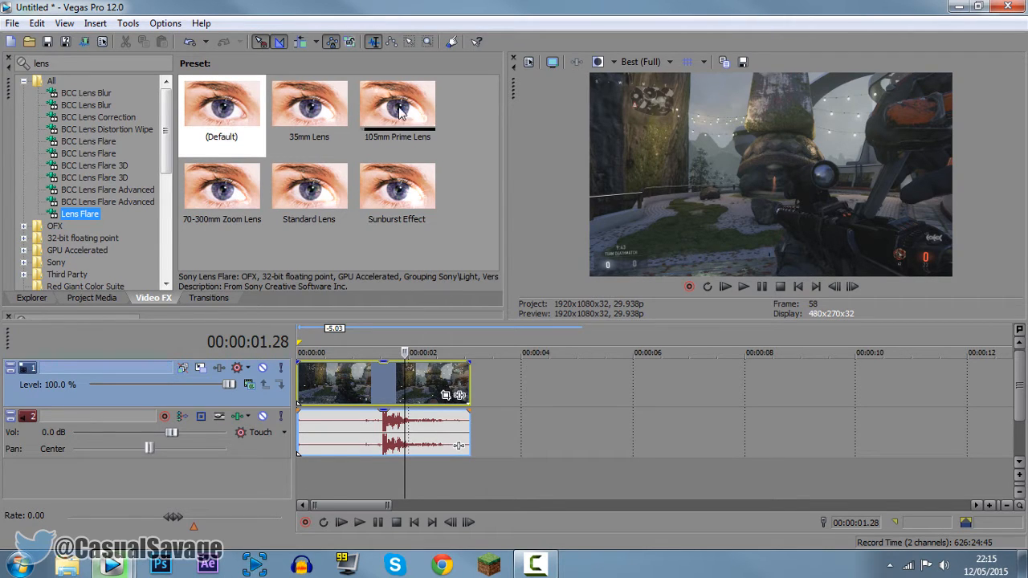
pyautogui.moveTo(430, 154)
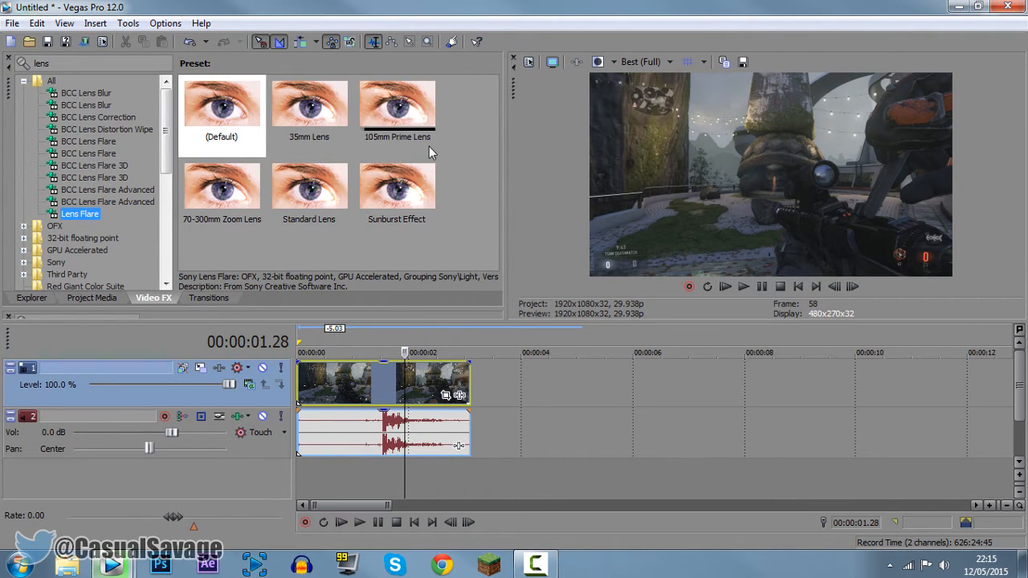
pyautogui.moveTo(336, 196)
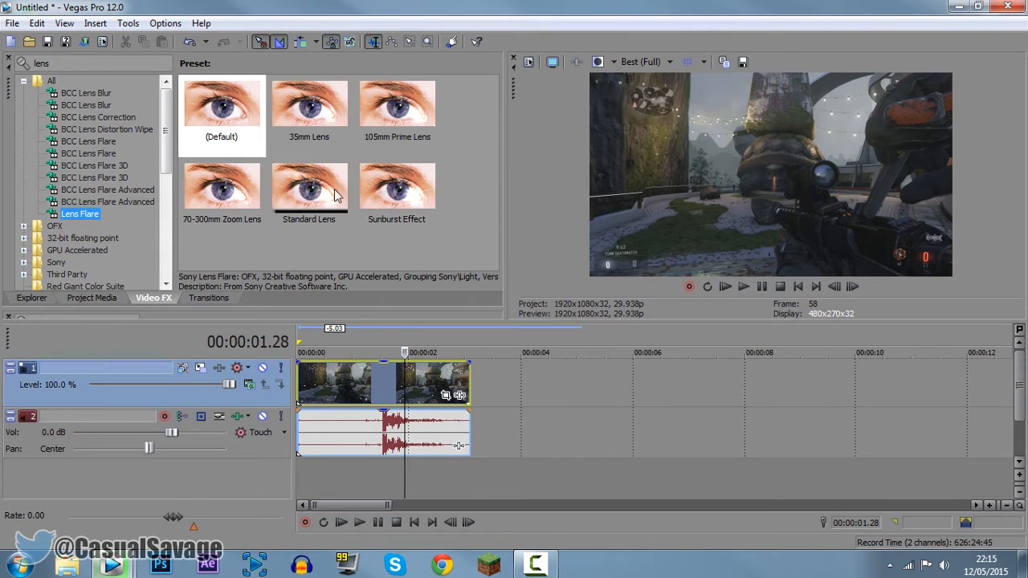
pyautogui.click(308, 190)
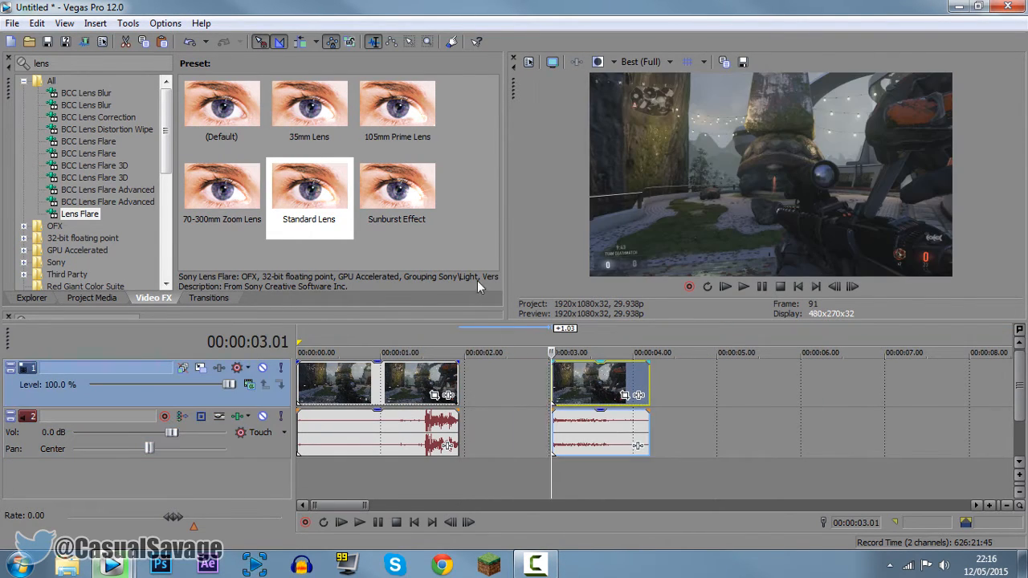
# Apply the Standard Lens flare preset to the short clip piece at 3 seconds
pyautogui.click(309, 190)
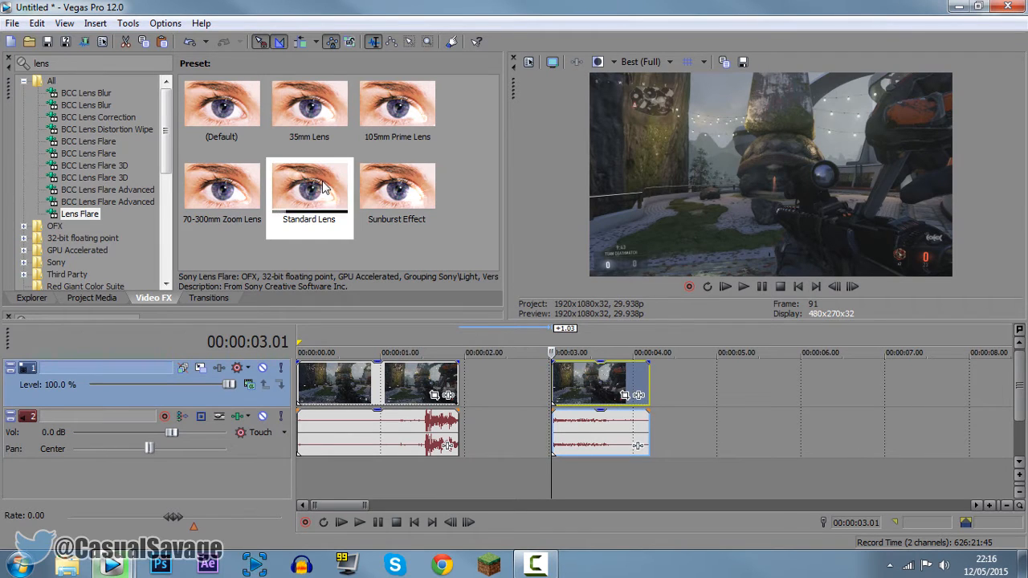
pyautogui.click(308, 189)
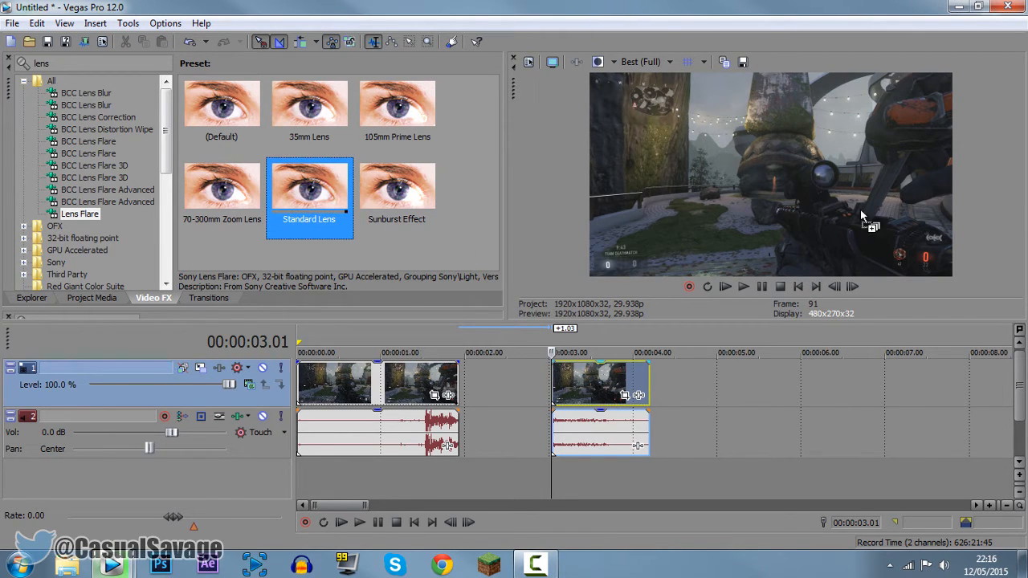
pyautogui.doubleClick(308, 185)
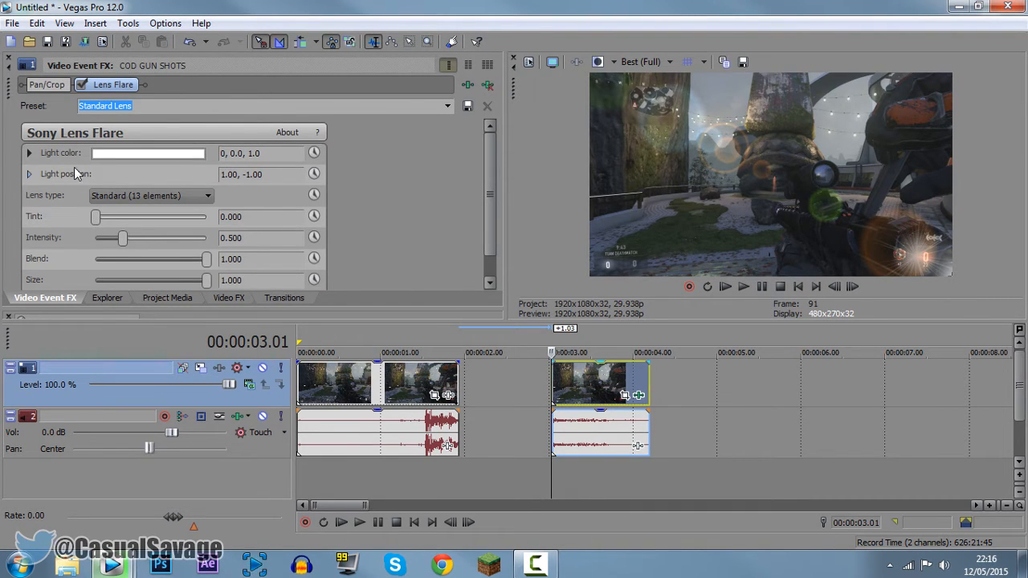
# Reveal the Lens Flare keyframe lanes with the Animate button
pyautogui.click(29, 174)
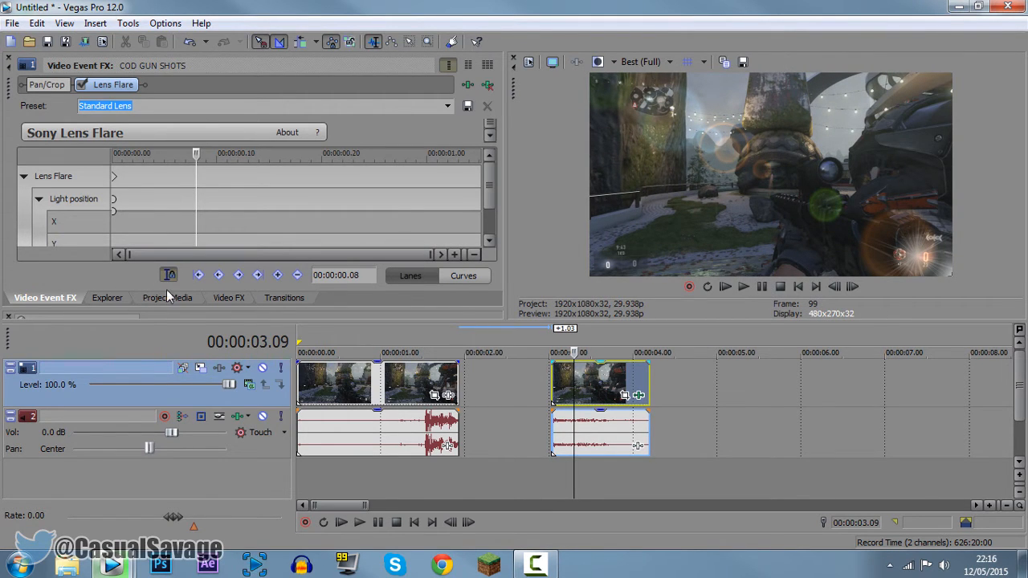
pyautogui.moveTo(168, 275)
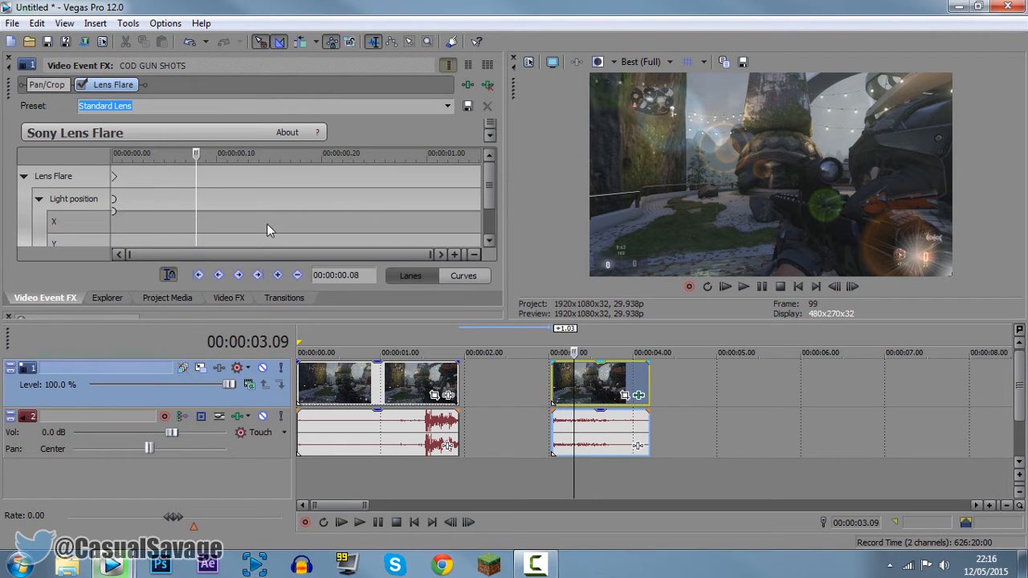
# Preview the gun-shots clip twice to check the keyframed flare light motion
pyautogui.click(742, 286)
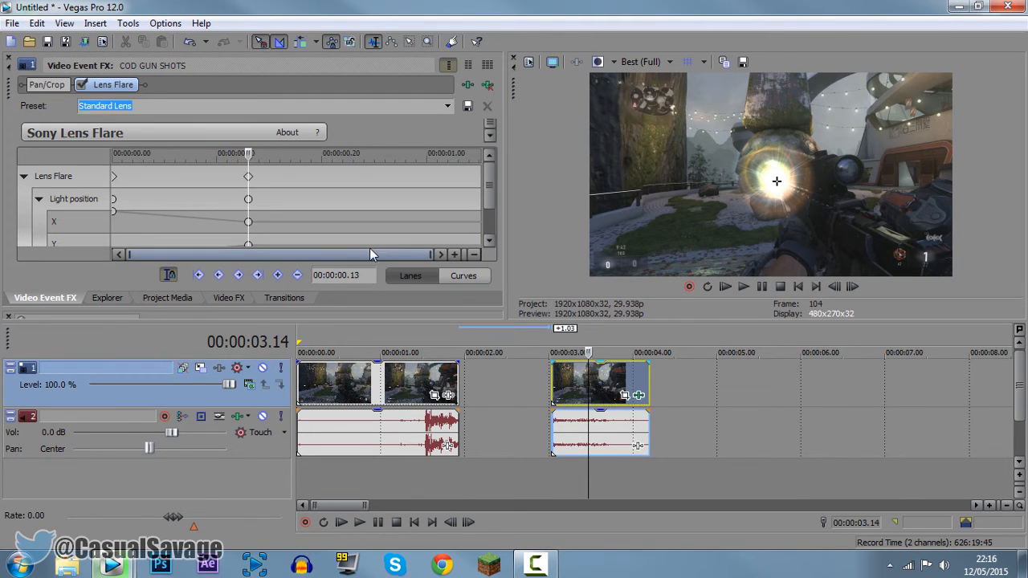
pyautogui.click(744, 286)
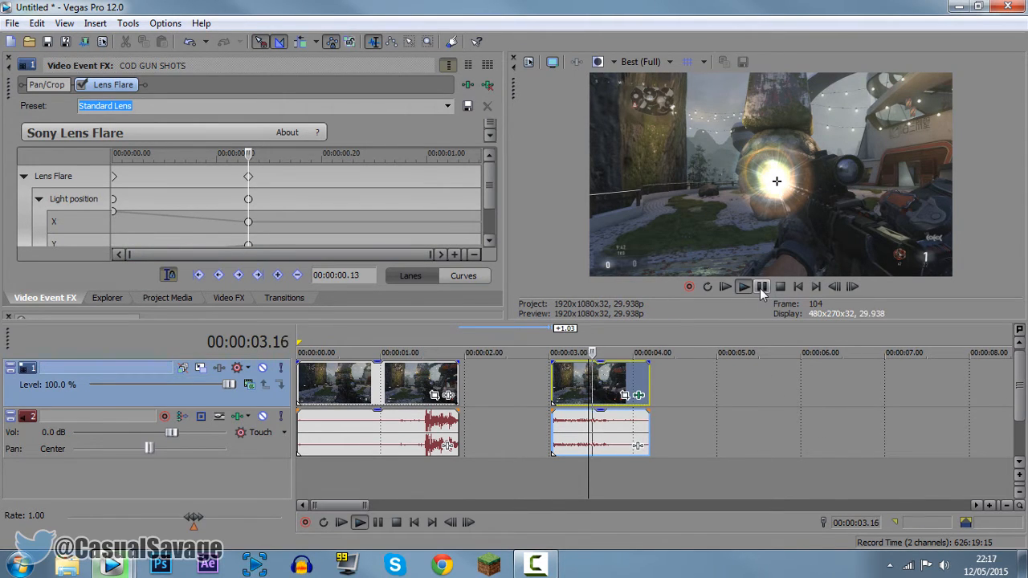
pyautogui.click(762, 286)
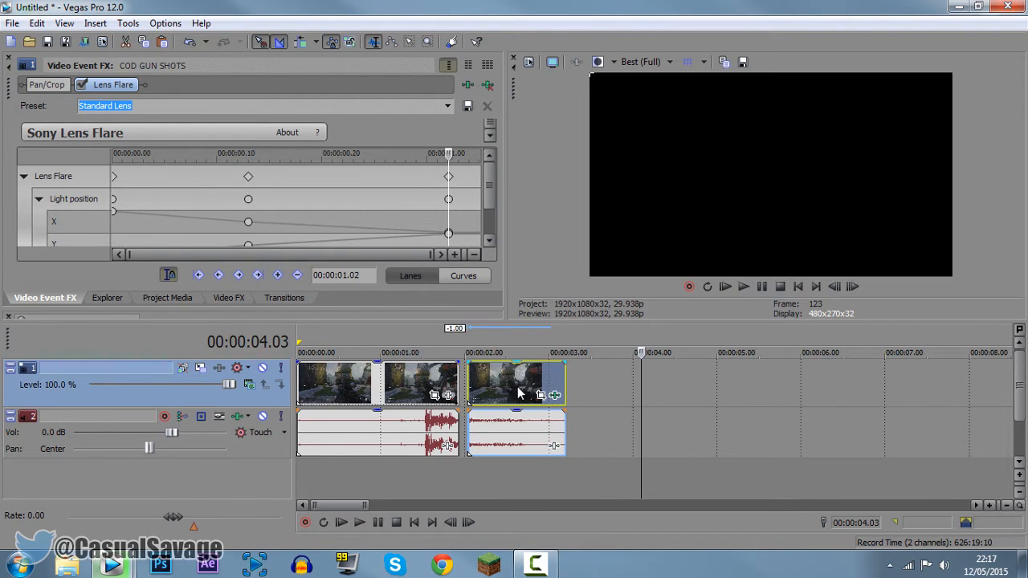
pyautogui.click(726, 286)
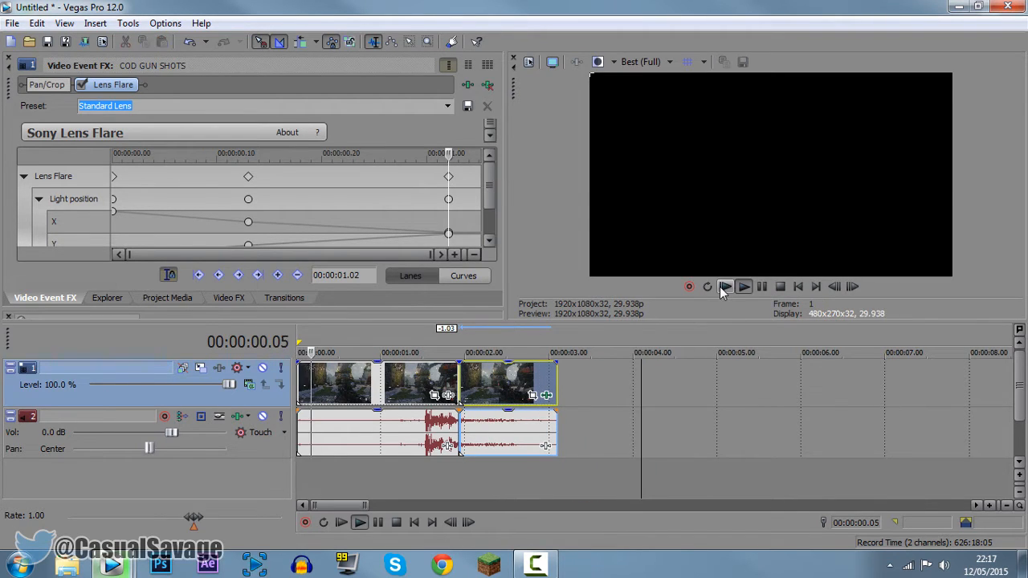
pyautogui.click(726, 285)
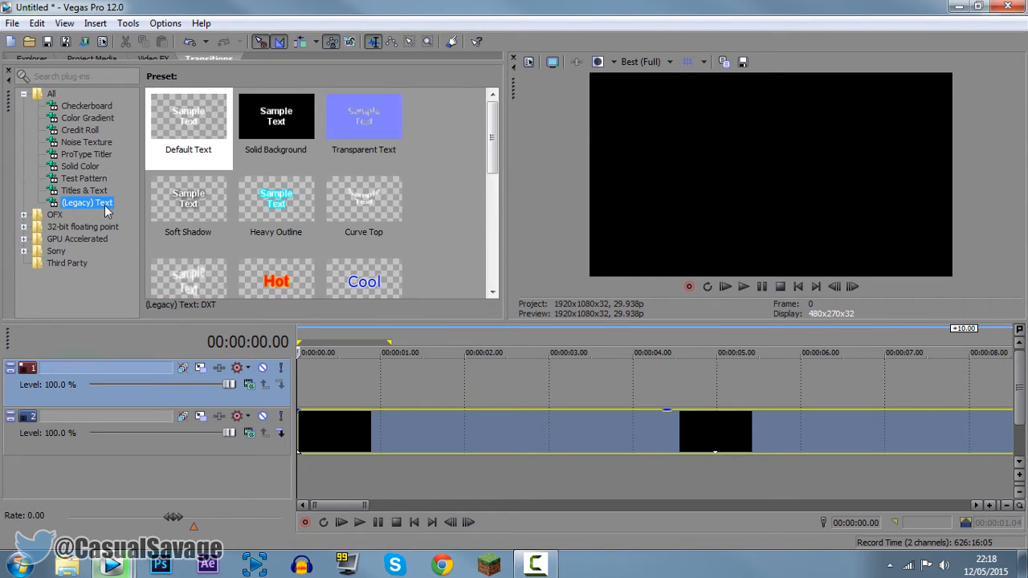
pyautogui.moveTo(200, 202)
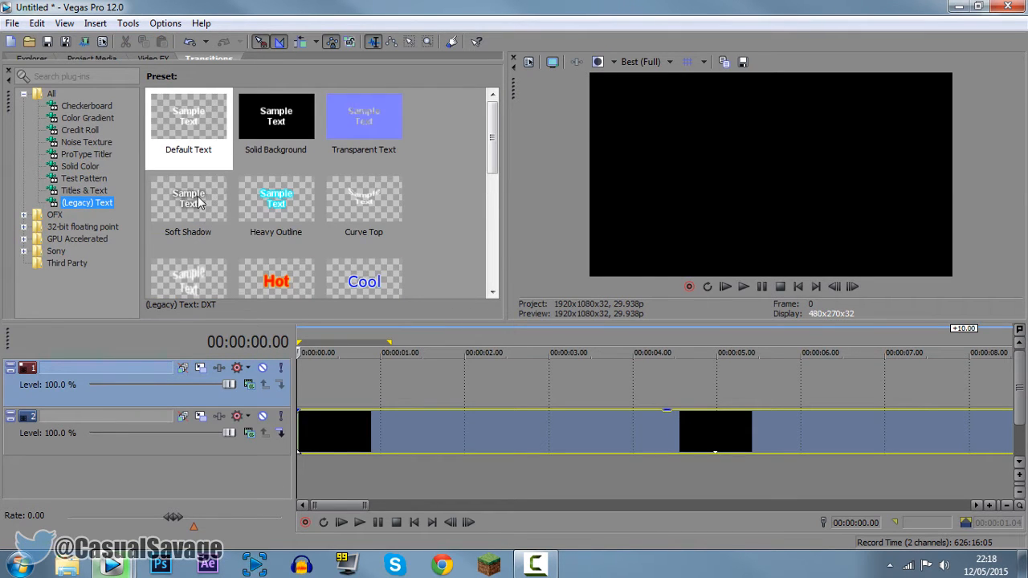
# Add a Soft Shadow legacy text event reading 'YouTube' on the top track
pyautogui.click(188, 200)
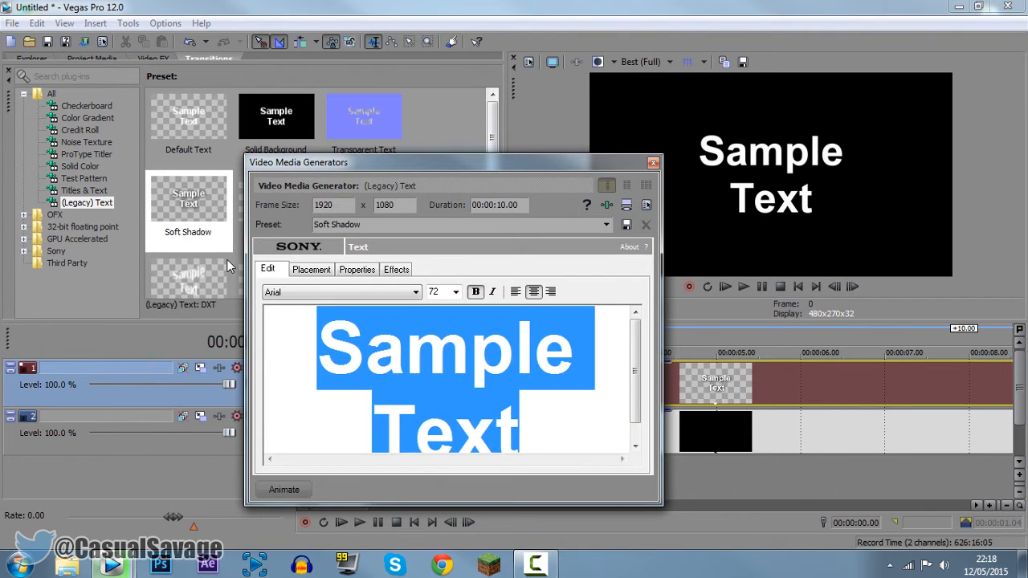
pyautogui.write('YouTube')
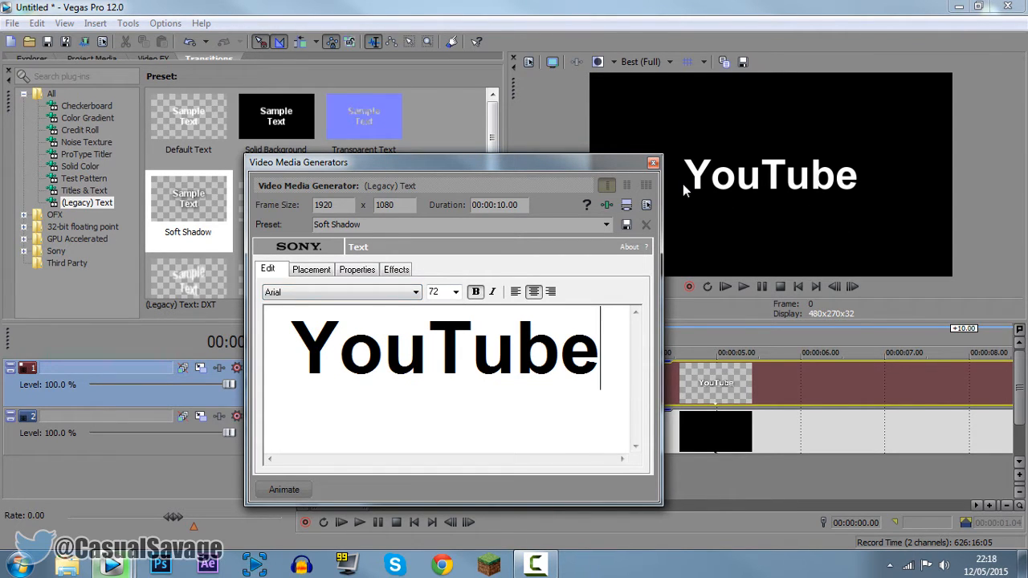
pyautogui.moveTo(652, 164)
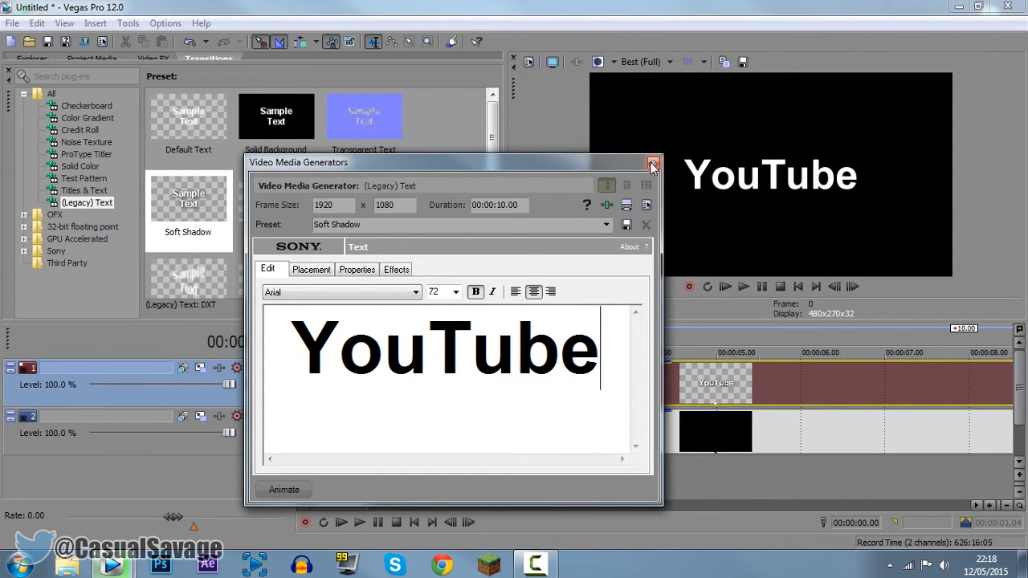
pyautogui.click(650, 162)
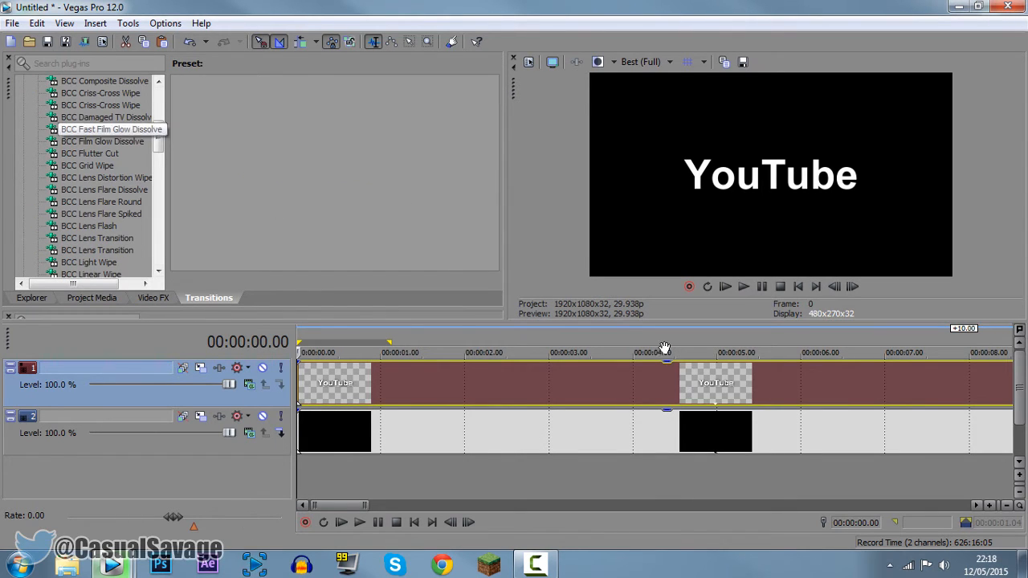
# Browse transition presets and apply Gradient Wipe Linear Left-Right to the text's start
pyautogui.click(69, 214)
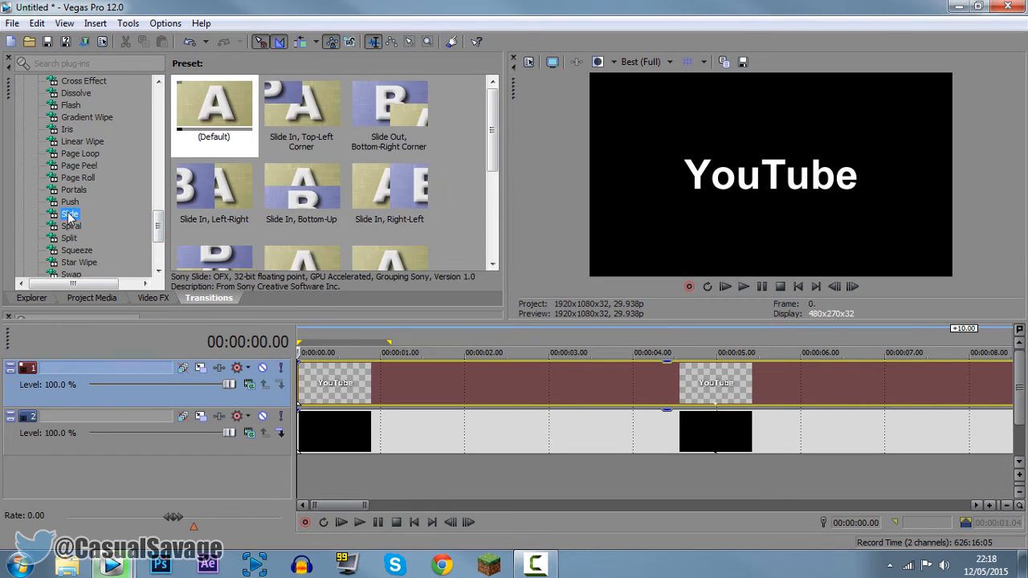
pyautogui.click(80, 142)
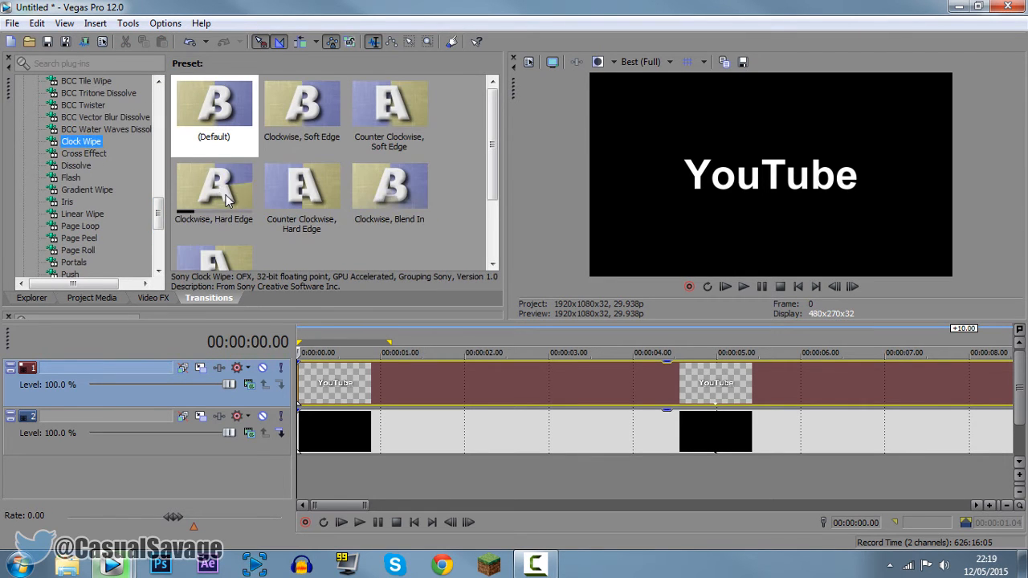
pyautogui.click(83, 154)
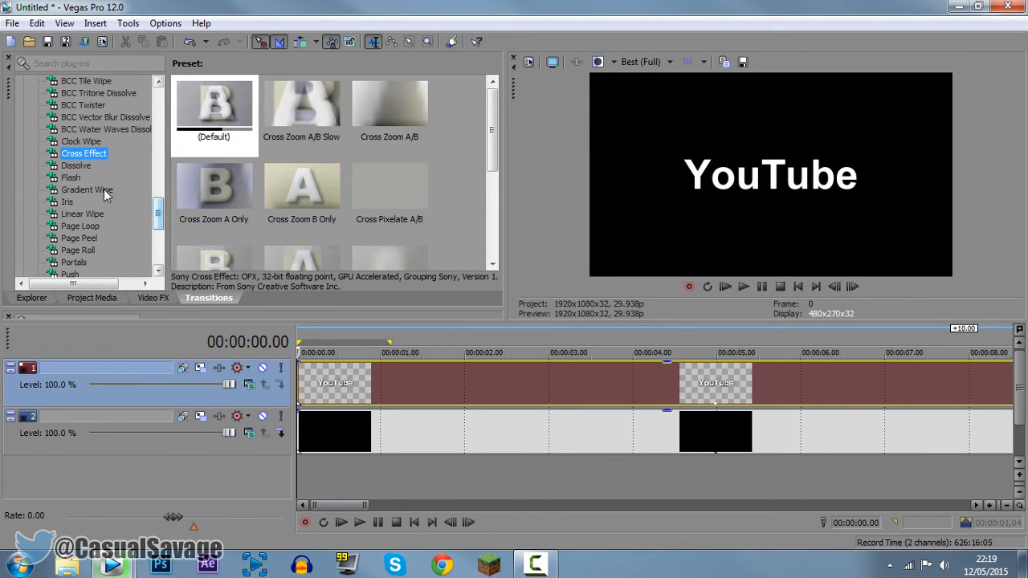
pyautogui.click(87, 190)
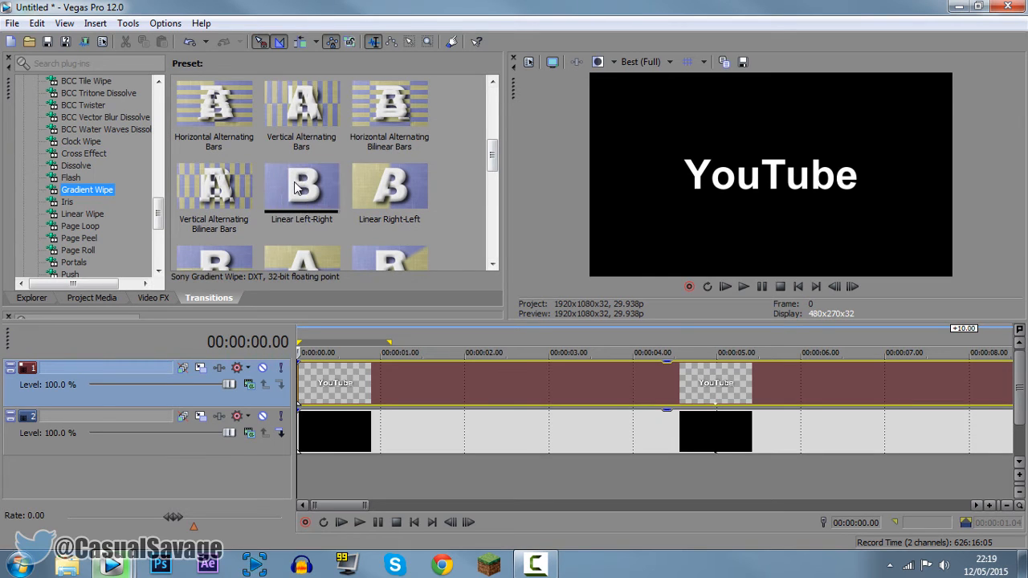
pyautogui.click(302, 190)
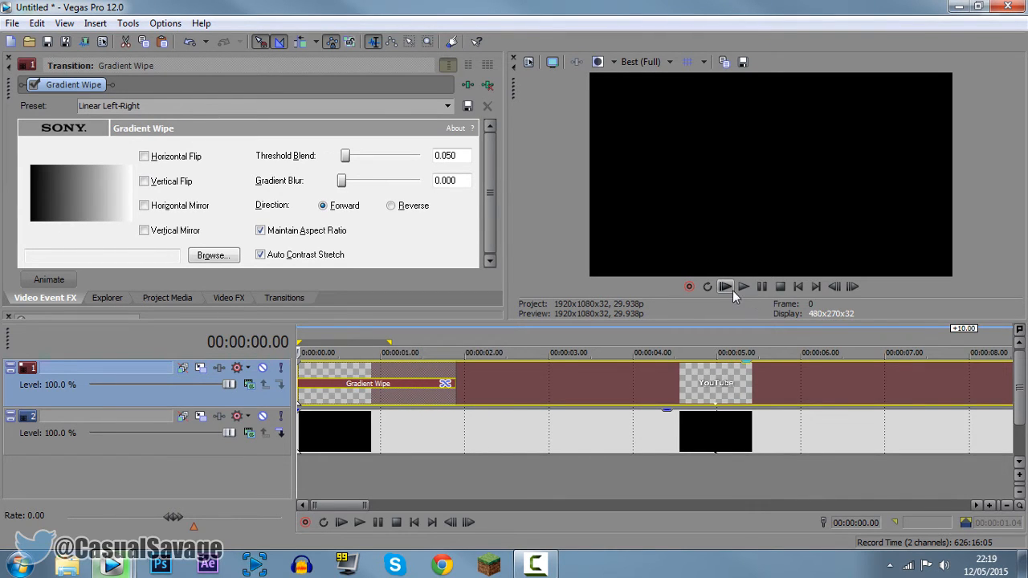
# Play back the wipe revealing the text, then return to the project start
pyautogui.click(726, 286)
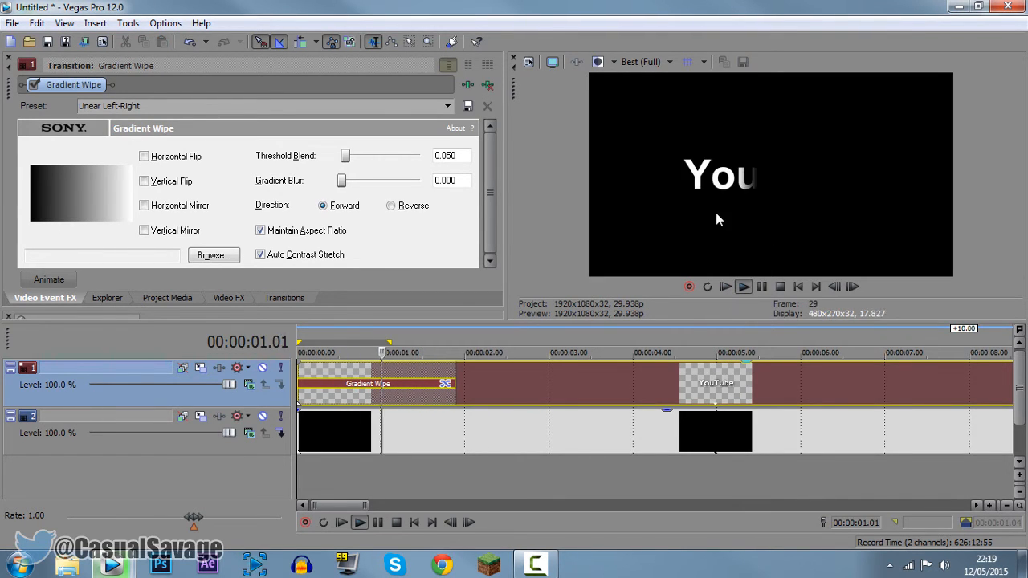
pyautogui.click(360, 524)
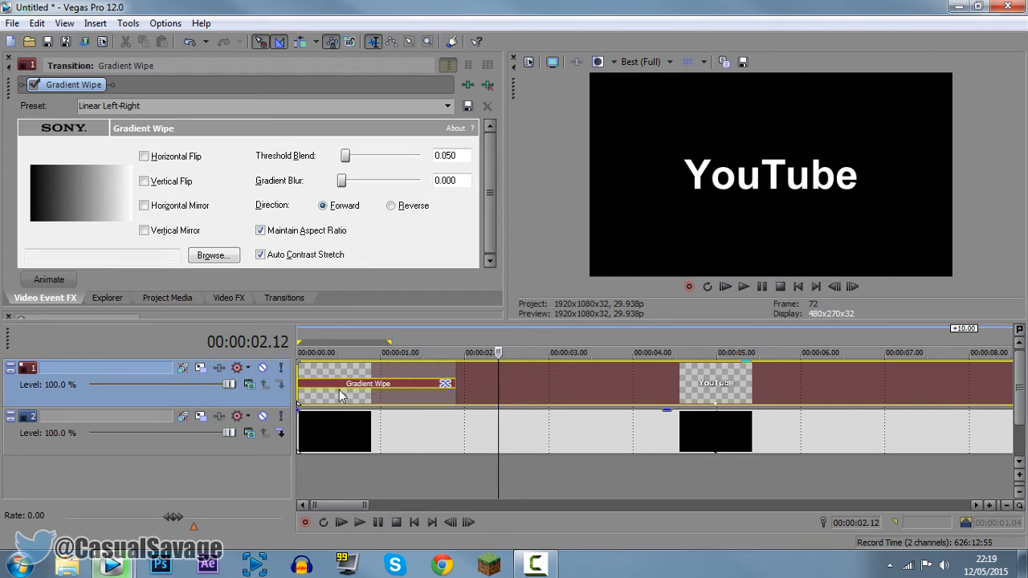
pyautogui.click(302, 353)
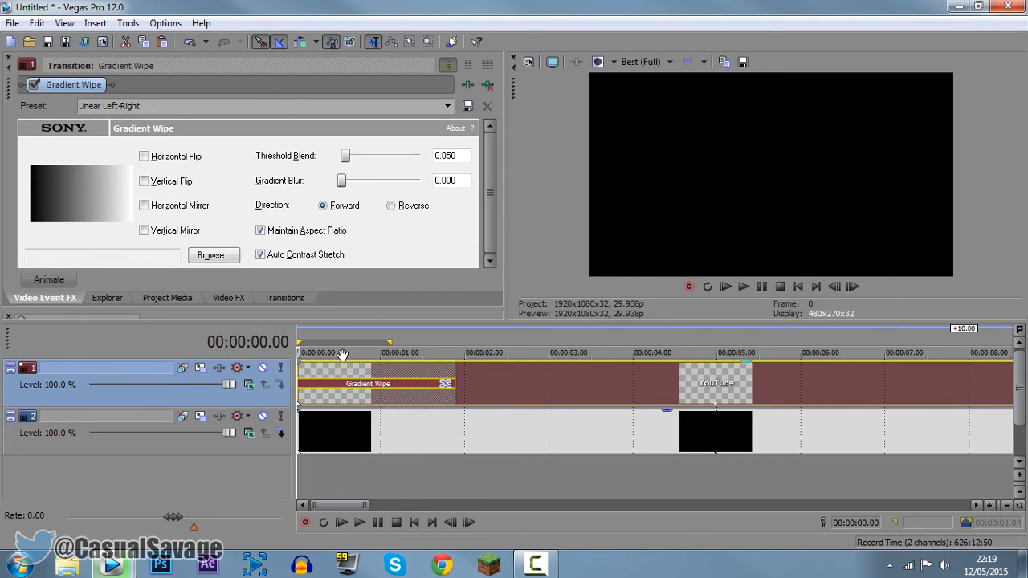
pyautogui.moveTo(913, 234)
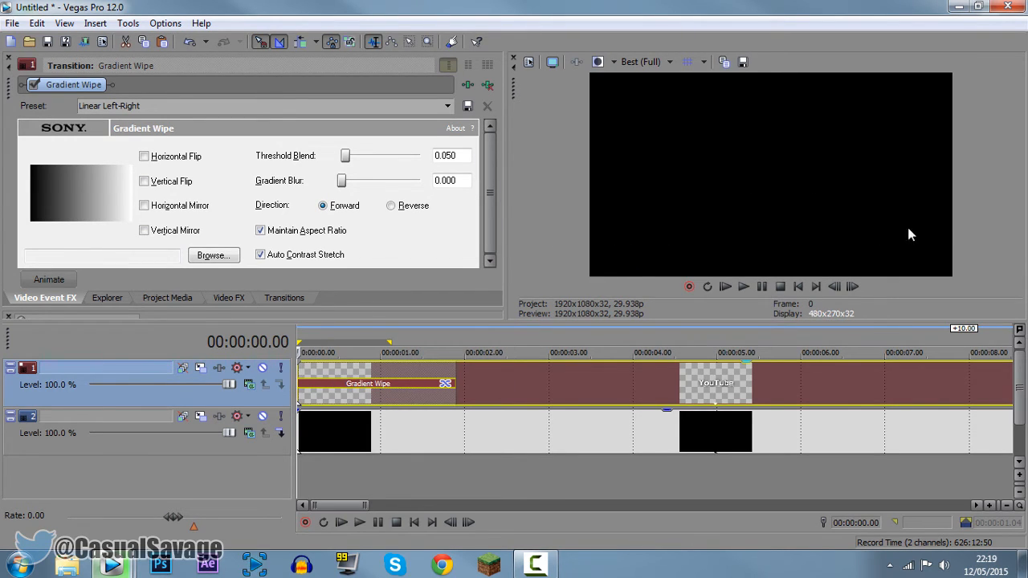
pyautogui.moveTo(854, 227)
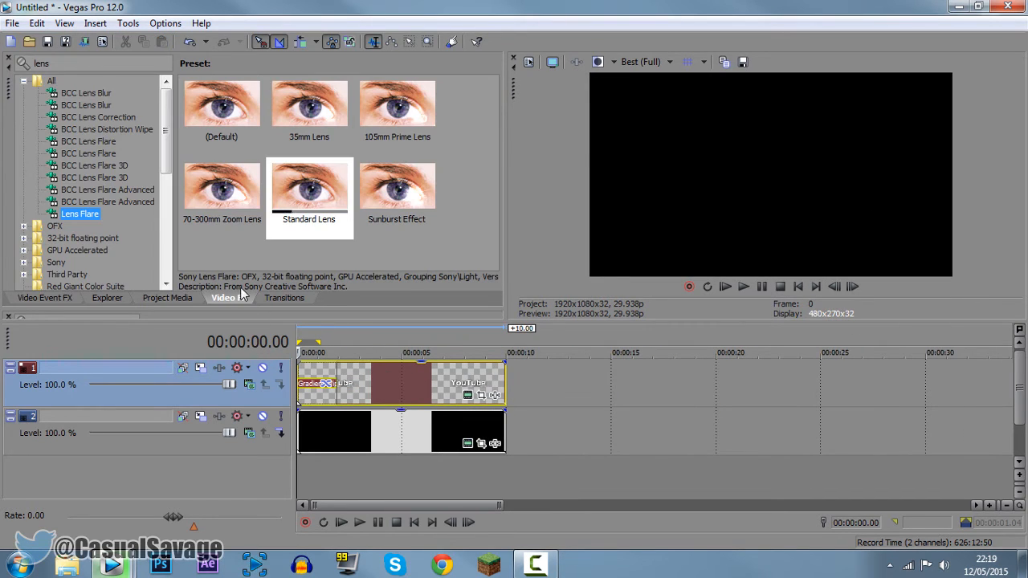
# Apply Standard Lens flare to the text and keyframe its light from left toward the right edge
pyautogui.click(309, 187)
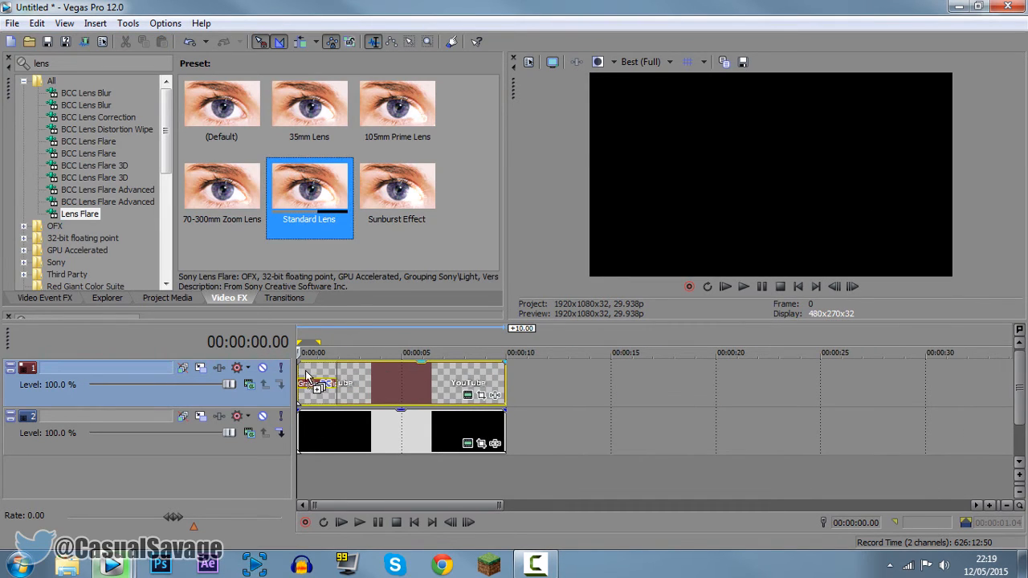
pyautogui.doubleClick(308, 186)
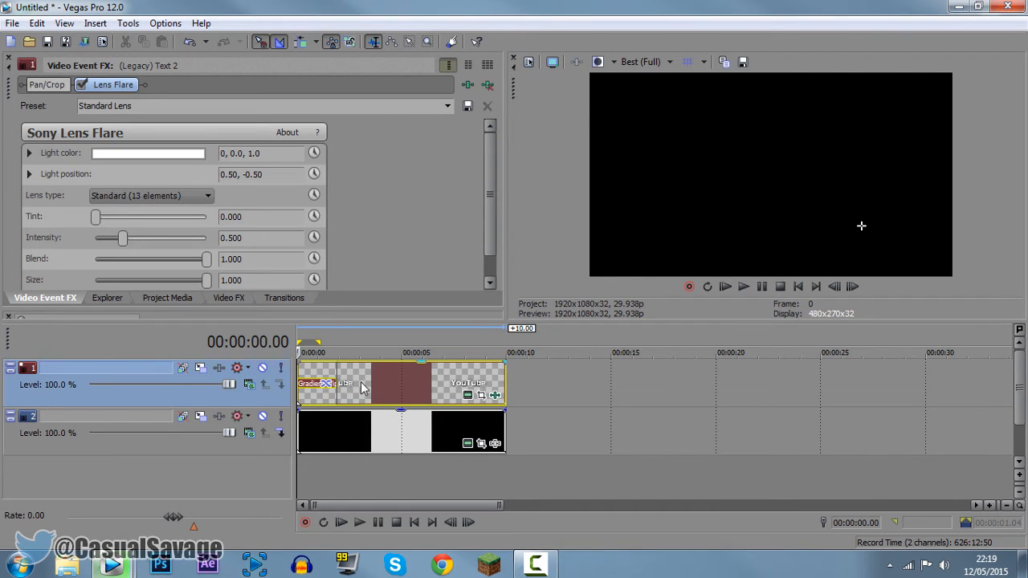
pyautogui.moveTo(861, 225); pyautogui.dragTo(705, 208)
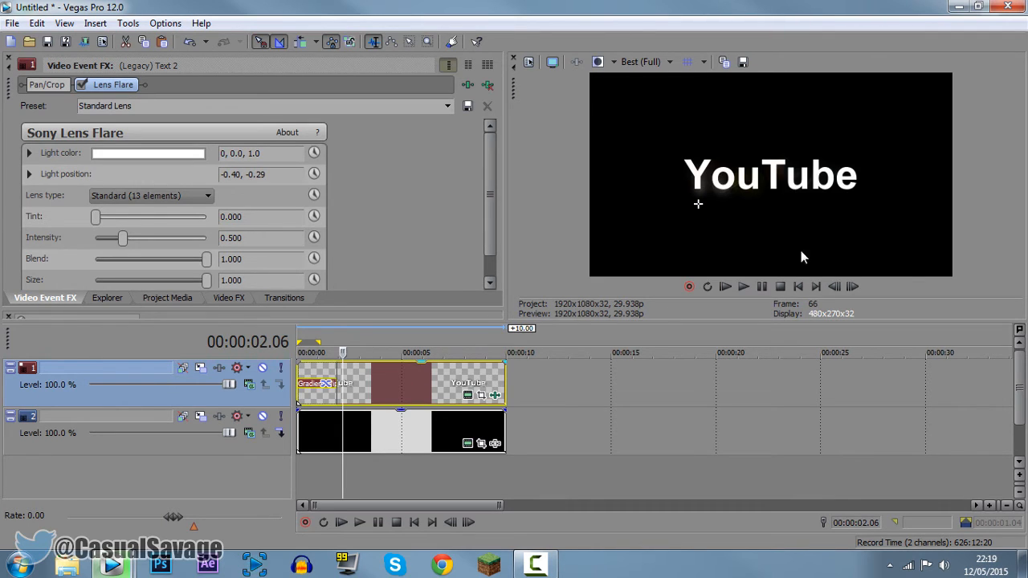
pyautogui.moveTo(697, 203); pyautogui.dragTo(677, 192)
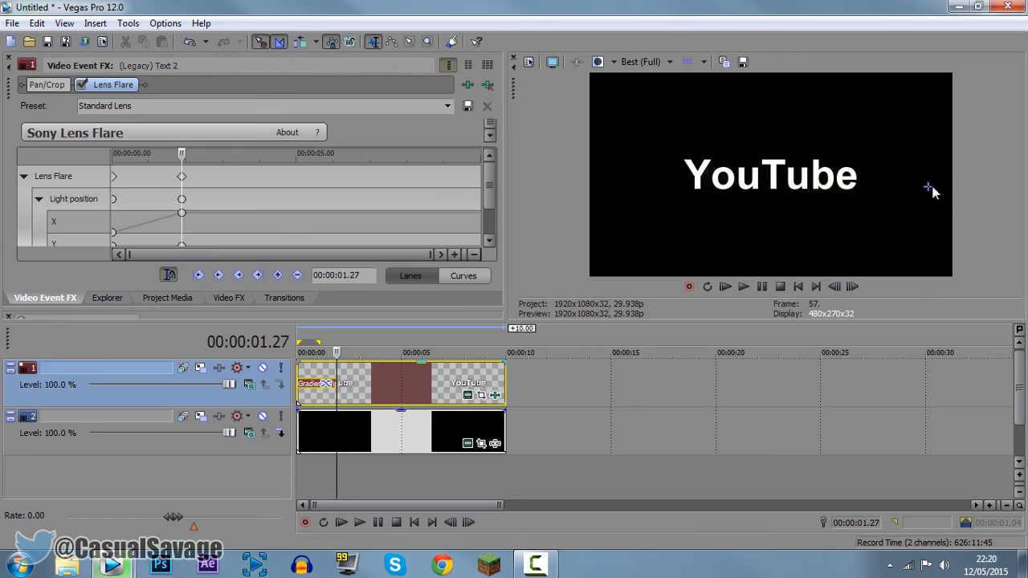
pyautogui.moveTo(729, 305)
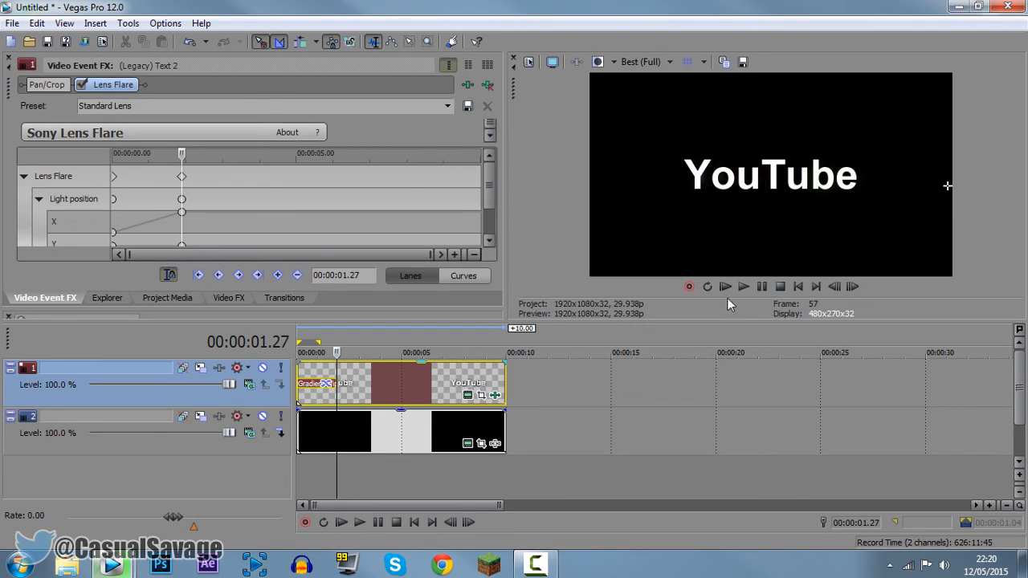
pyautogui.click(724, 286)
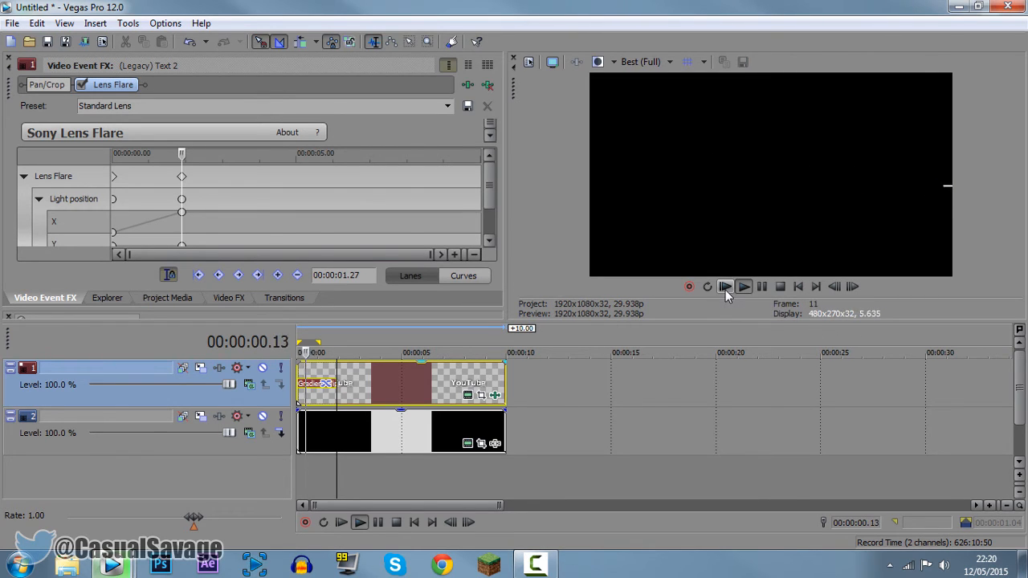
pyautogui.click(726, 286)
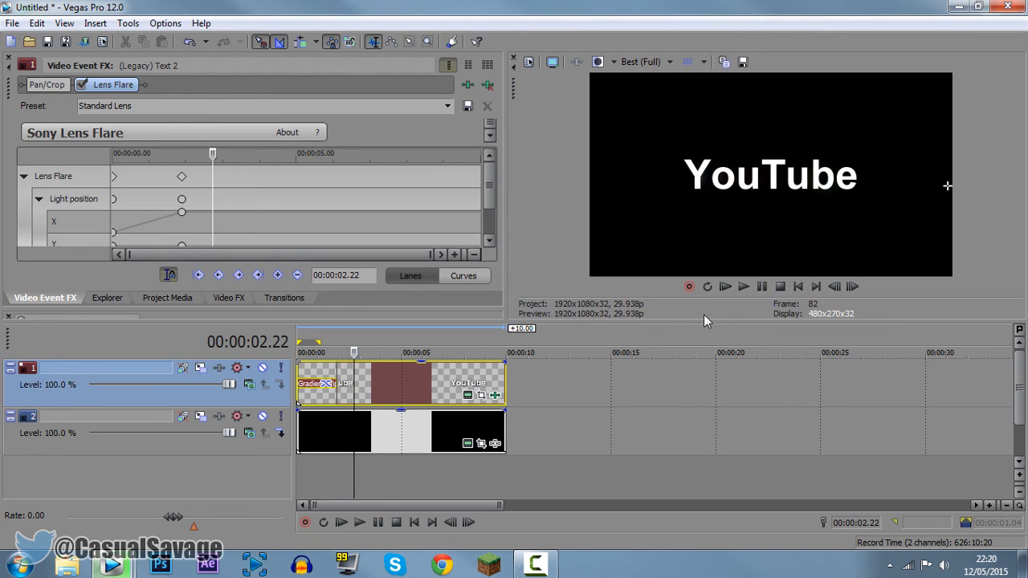
pyautogui.moveTo(726, 286)
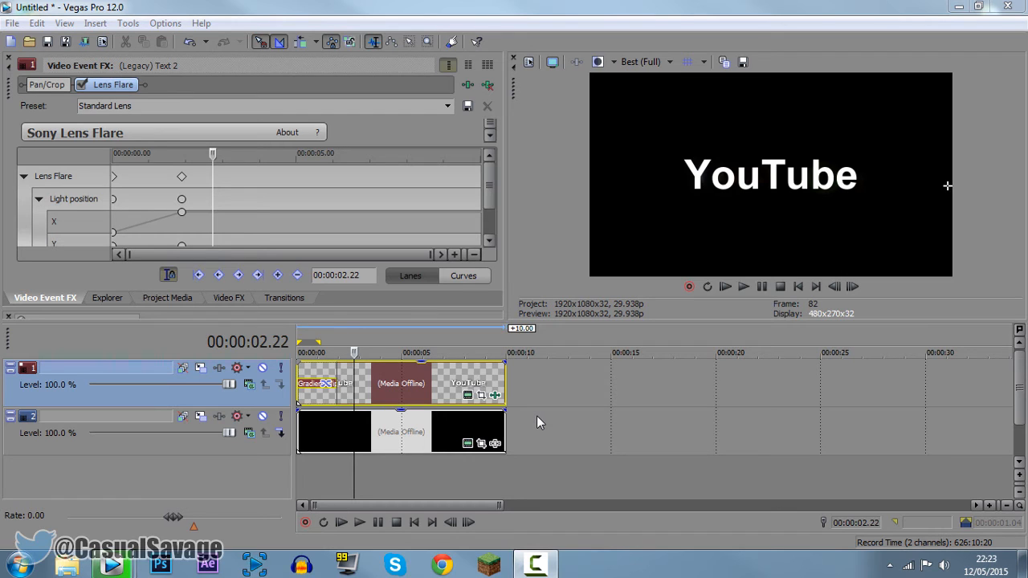
pyautogui.moveTo(729, 212)
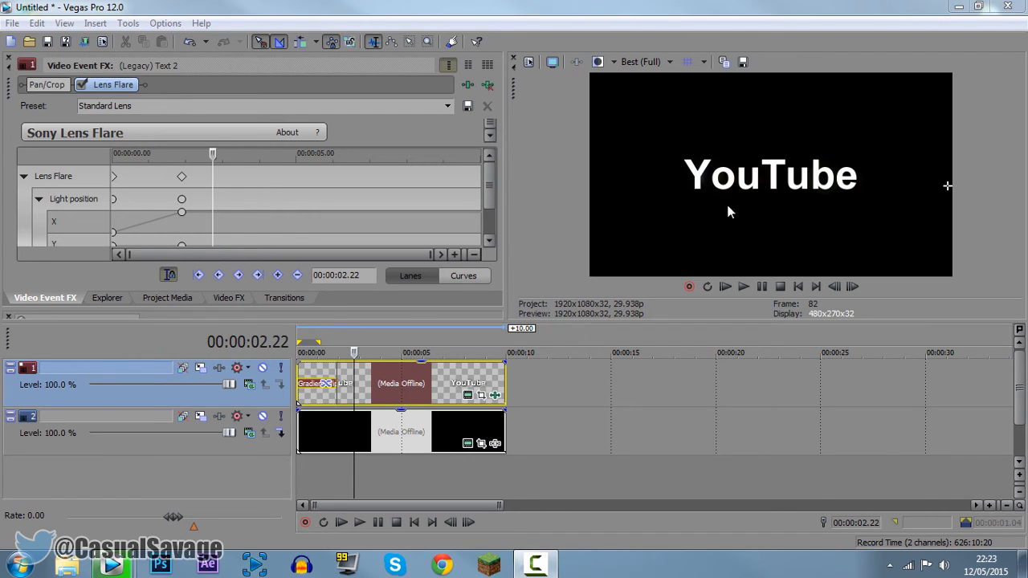
pyautogui.click(744, 286)
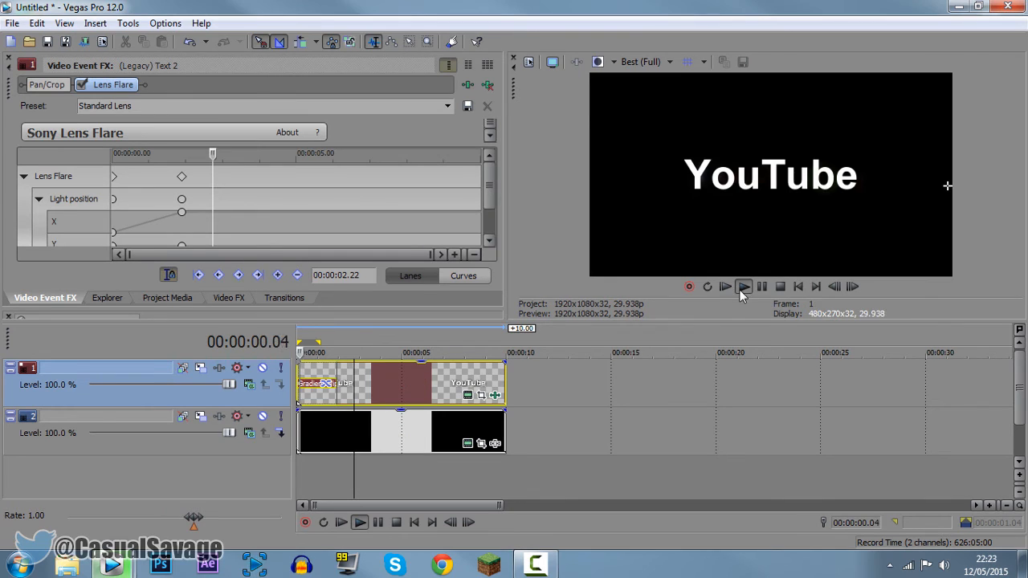
pyautogui.click(742, 285)
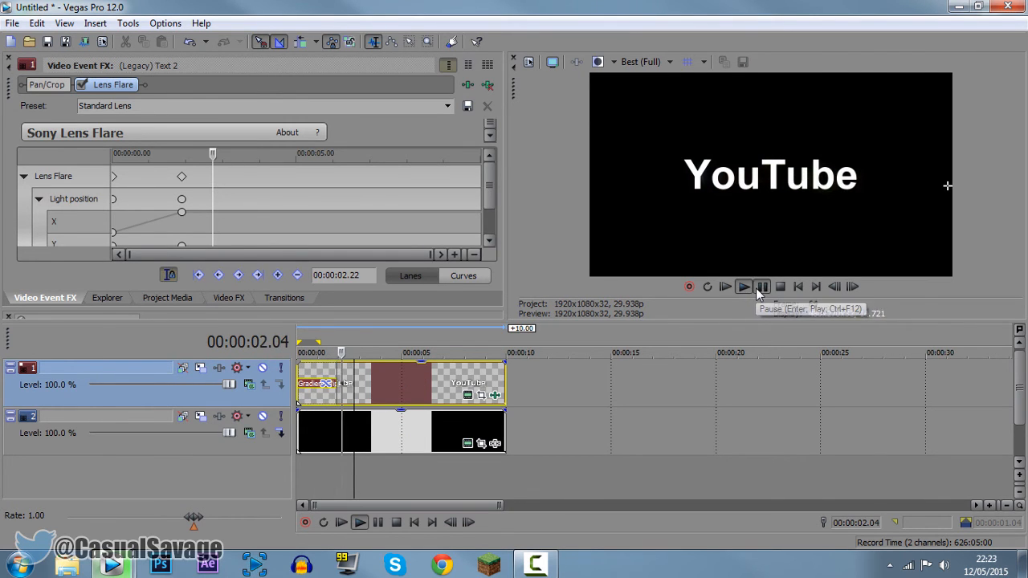